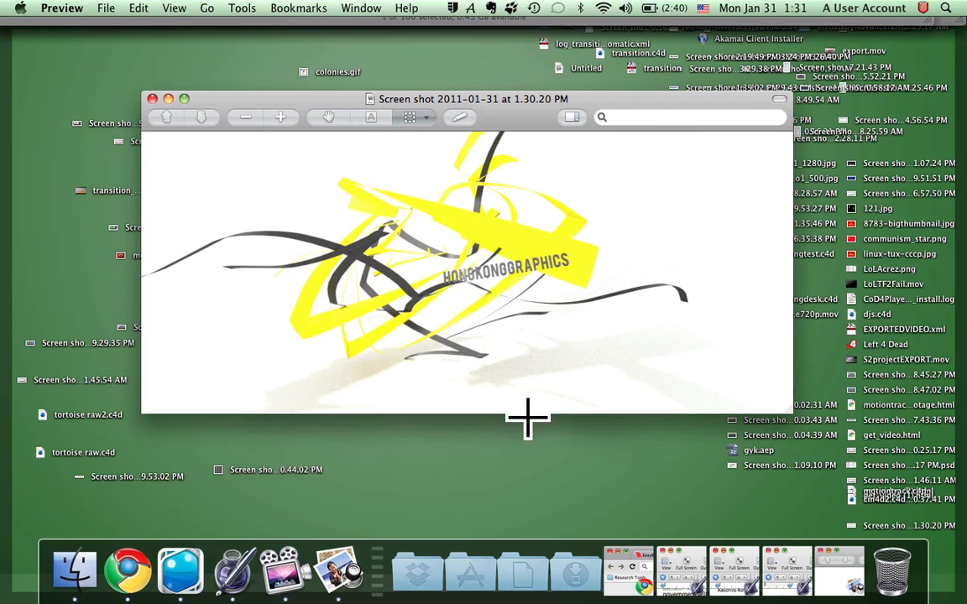
{"action": "mouse_move", "coordinate": [582, 484]}
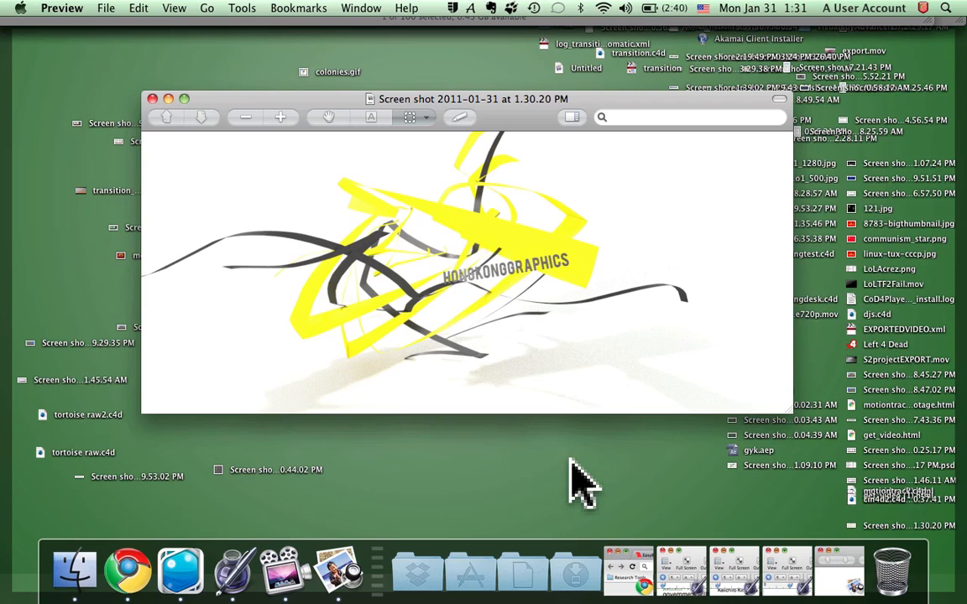
{"action": "mouse_move", "coordinate": [180, 122]}
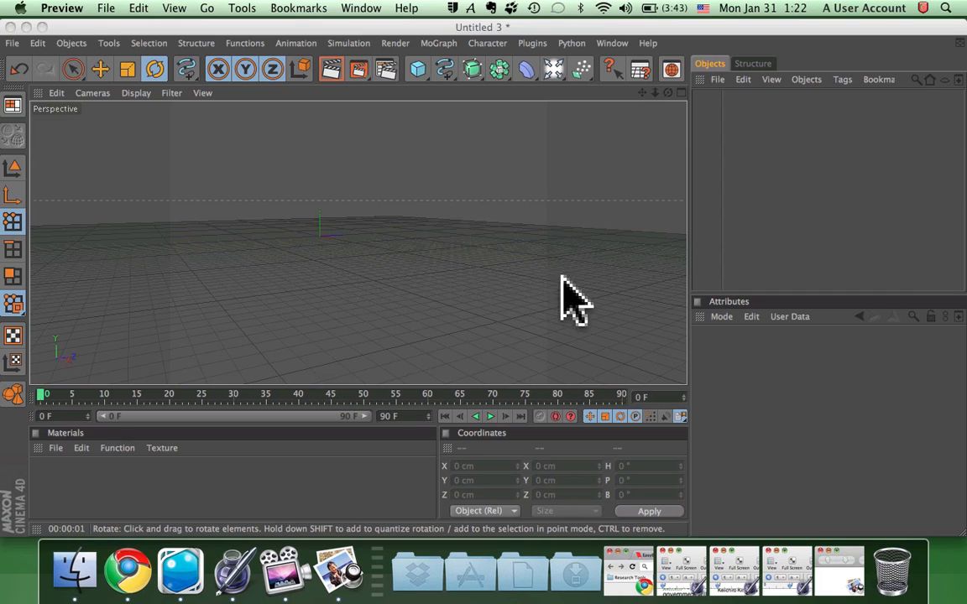
{"action": "mouse_move", "coordinate": [457, 96]}
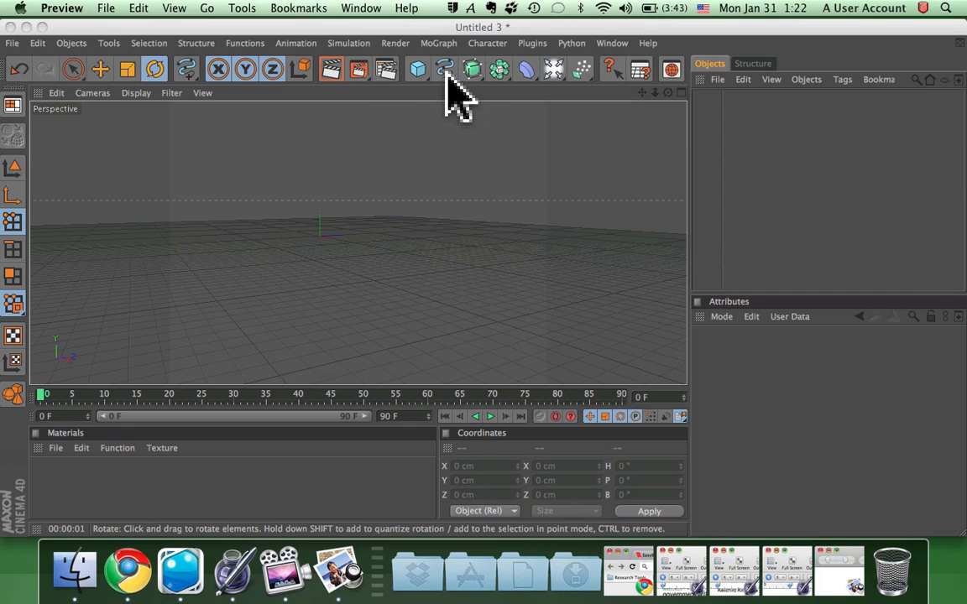
- Draw a long freehand spline through the scene and add an Extrude NURBS generator
{"action": "left_click", "coordinate": [445, 68]}
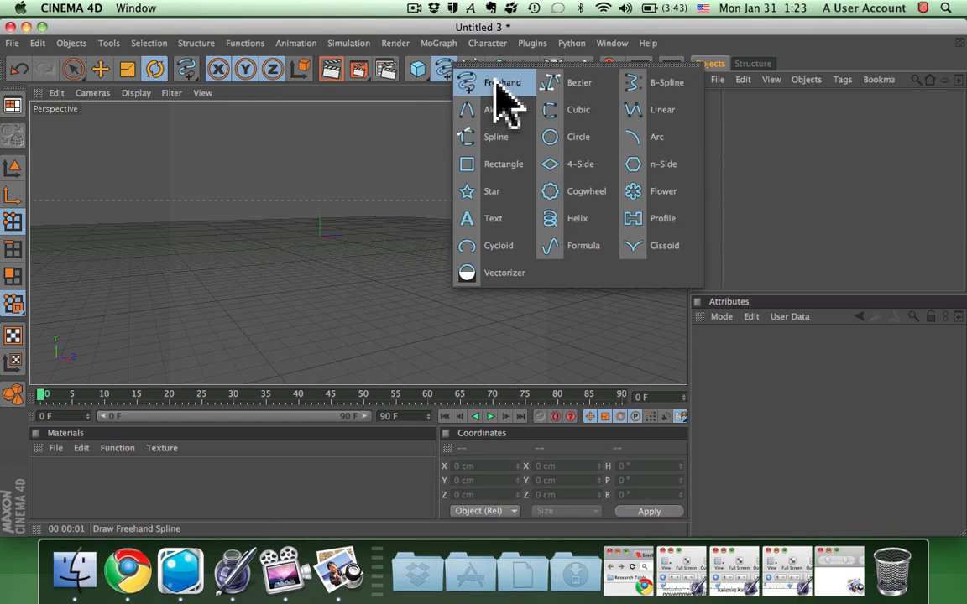
{"action": "left_click", "coordinate": [501, 82]}
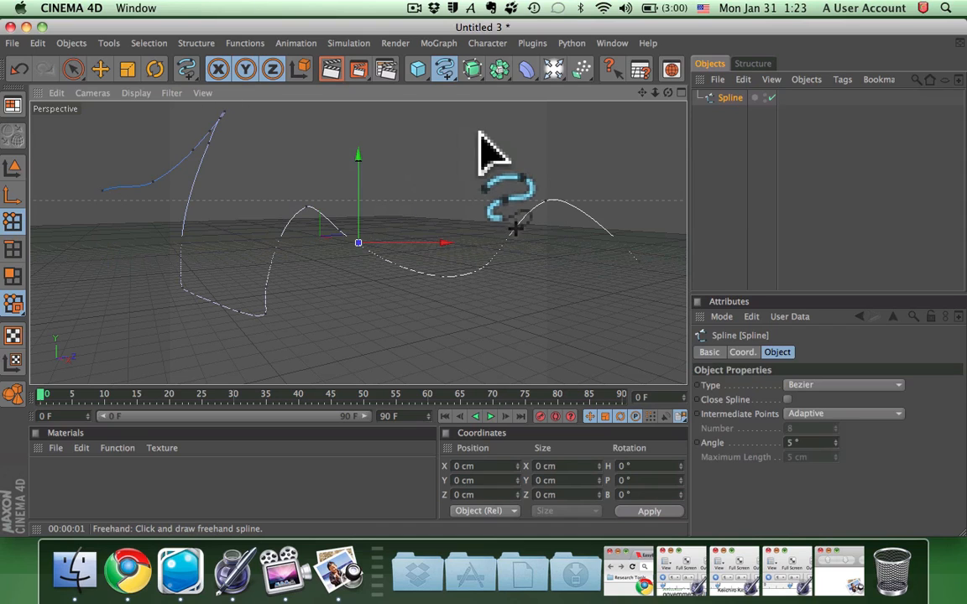
{"action": "left_click", "coordinate": [473, 69]}
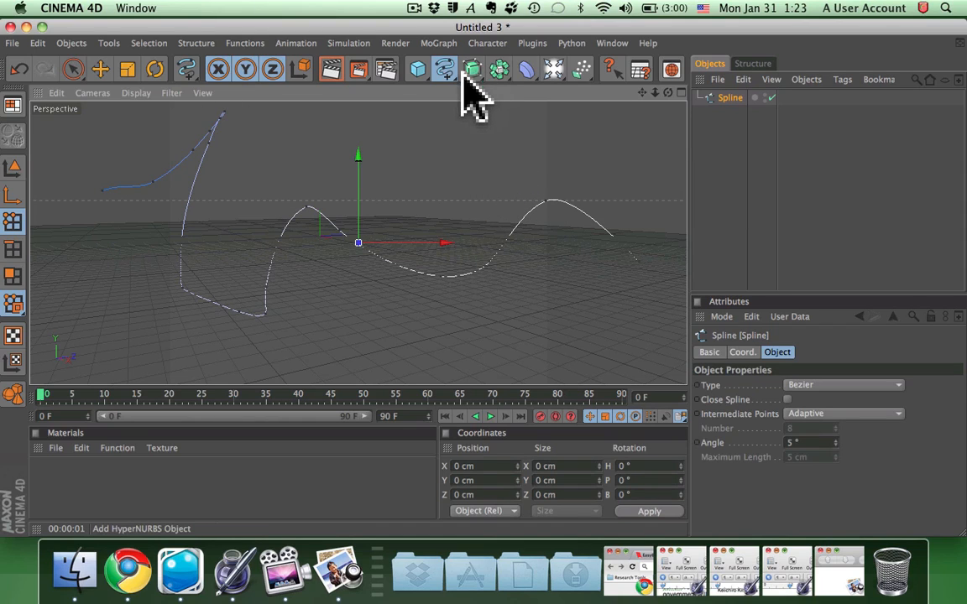
{"action": "left_click", "coordinate": [472, 69]}
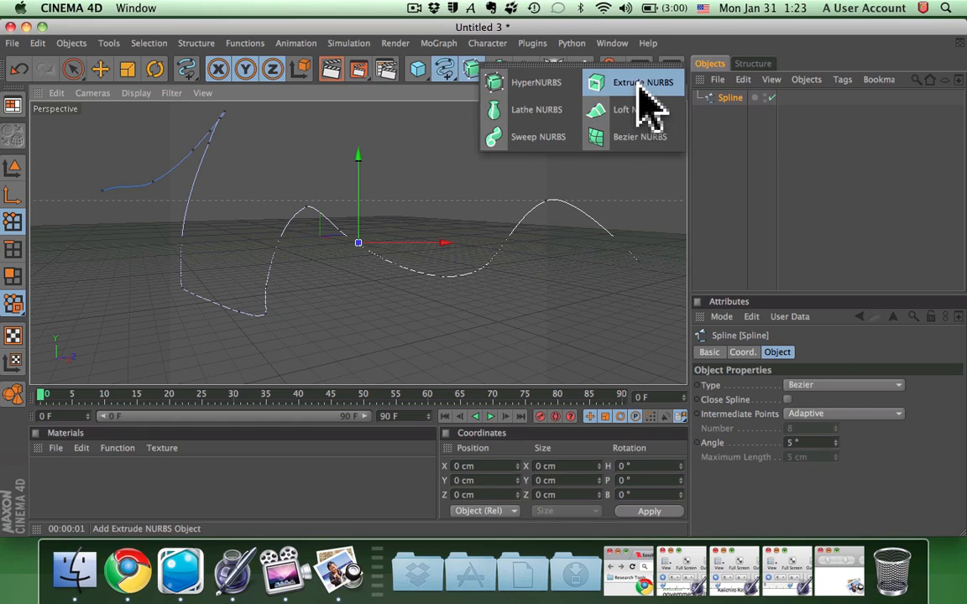
{"action": "left_click", "coordinate": [643, 82]}
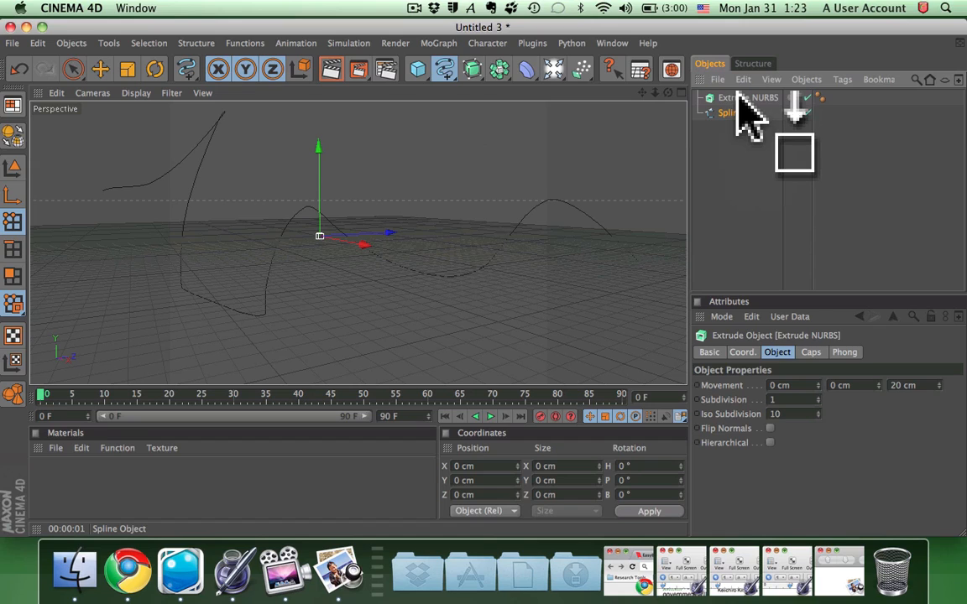
- Nest the spline under Extrude NURBS, rotate the ribbon into position, and add a light
{"action": "left_click", "coordinate": [737, 112]}
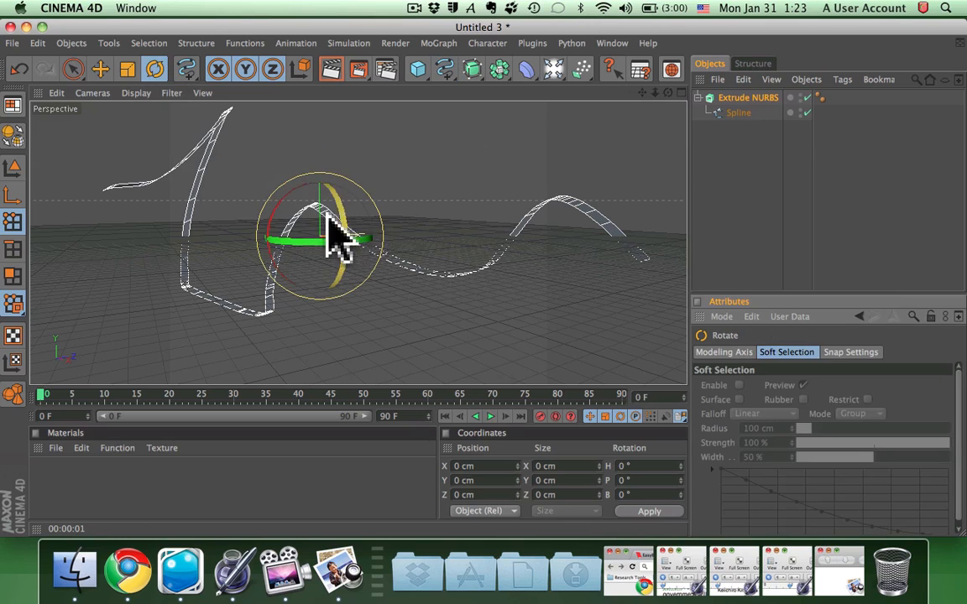
{"action": "left_click_drag", "start_coordinate": [328, 226], "coordinate": [319, 277]}
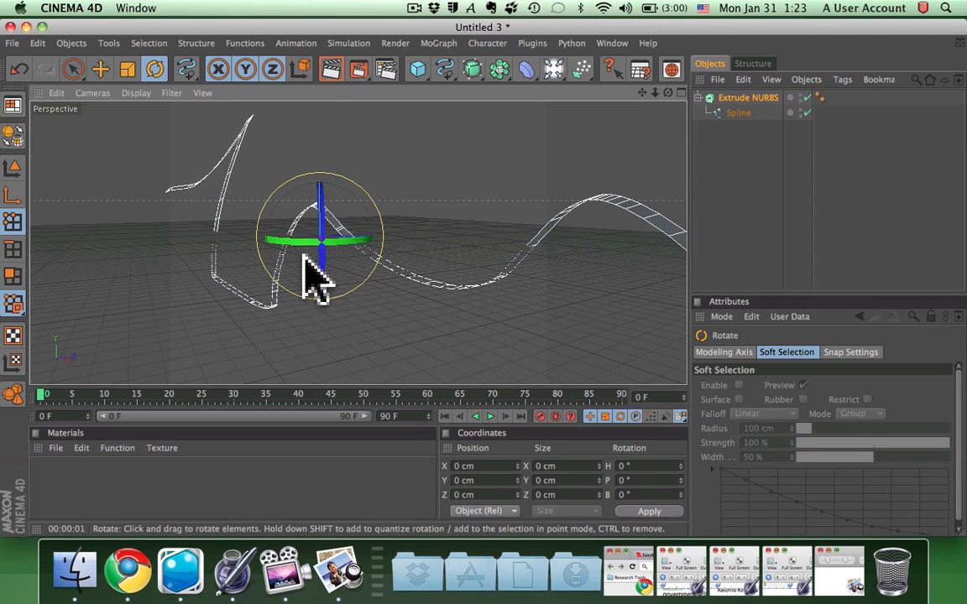
{"action": "left_click_drag", "start_coordinate": [319, 269], "coordinate": [298, 114]}
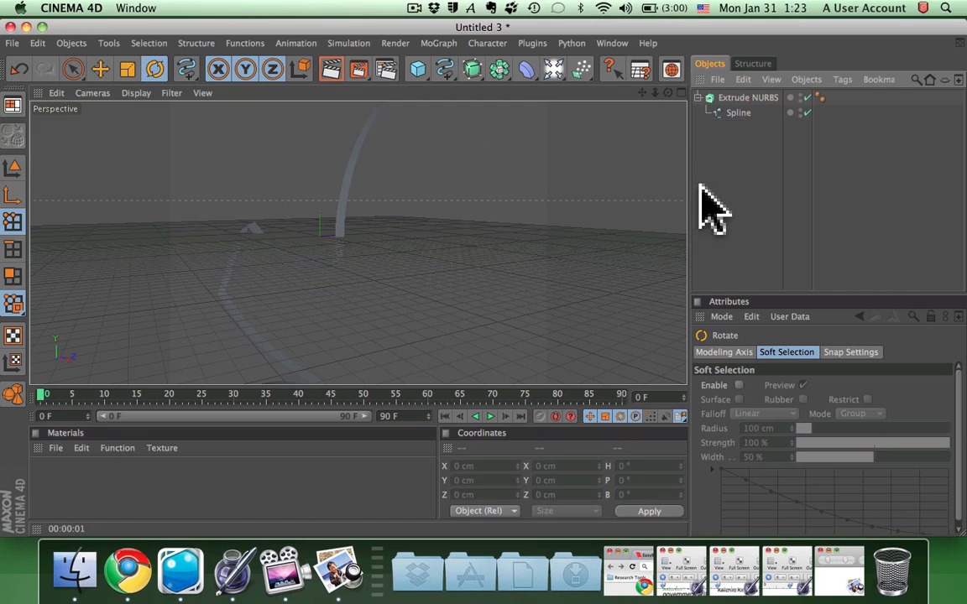
{"action": "left_click", "coordinate": [553, 70]}
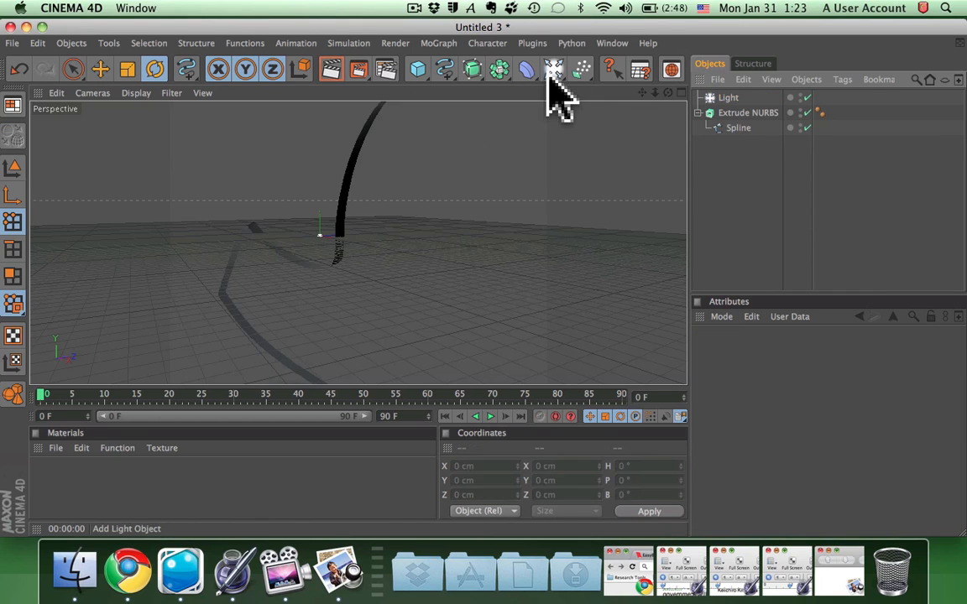
- Add a second light and hide the extruded ribbon from editor and render
{"action": "left_click", "coordinate": [99, 69]}
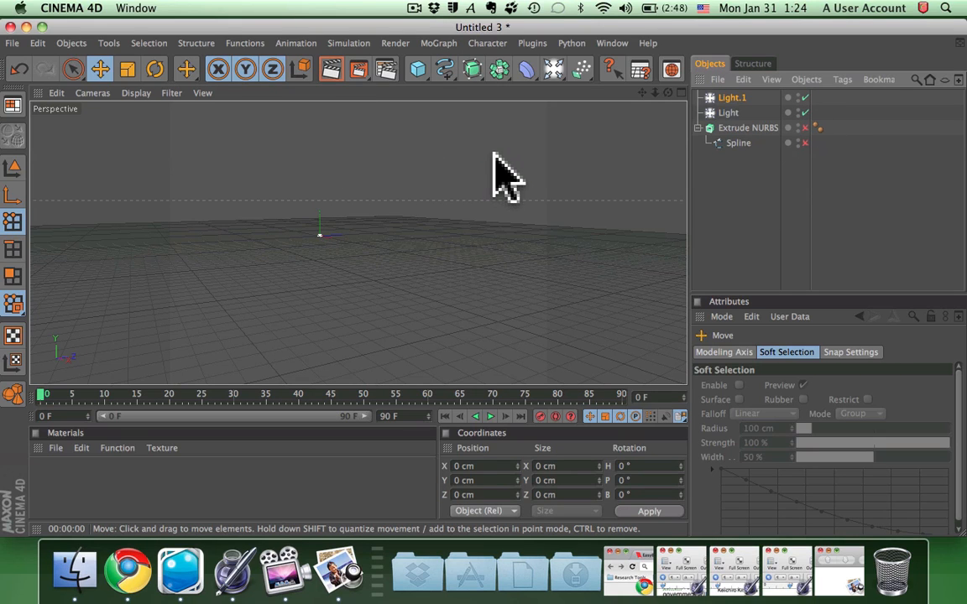
{"action": "left_click", "coordinate": [445, 70]}
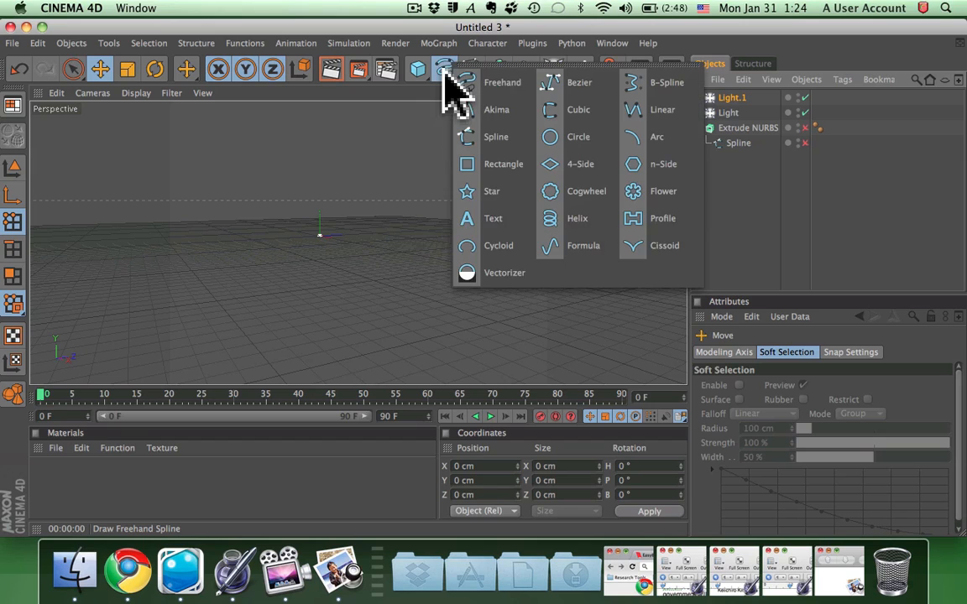
- Draw another freehand spline and spin it with a Lathe NURBS generator
{"action": "left_click", "coordinate": [501, 82]}
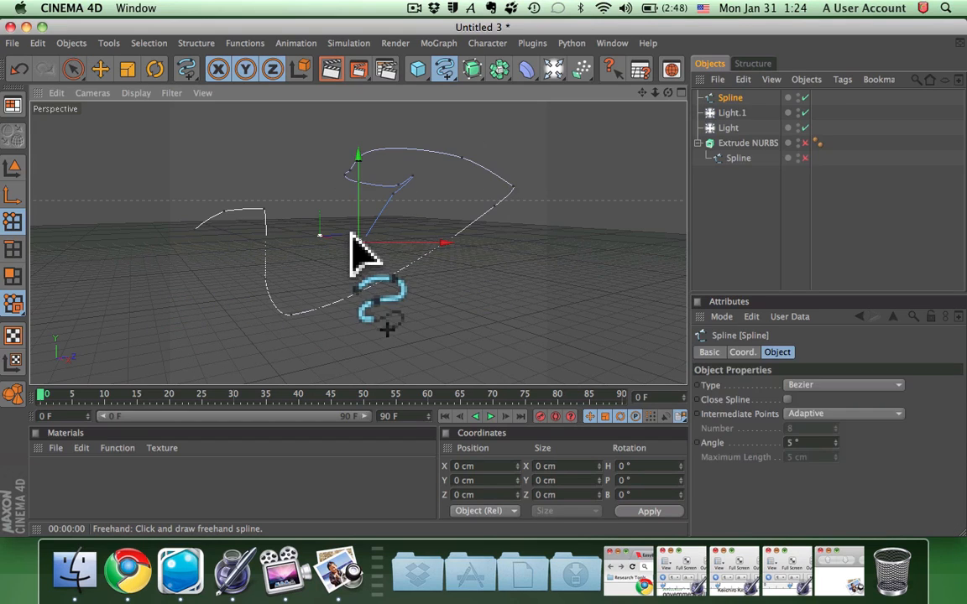
{"action": "left_click", "coordinate": [499, 69]}
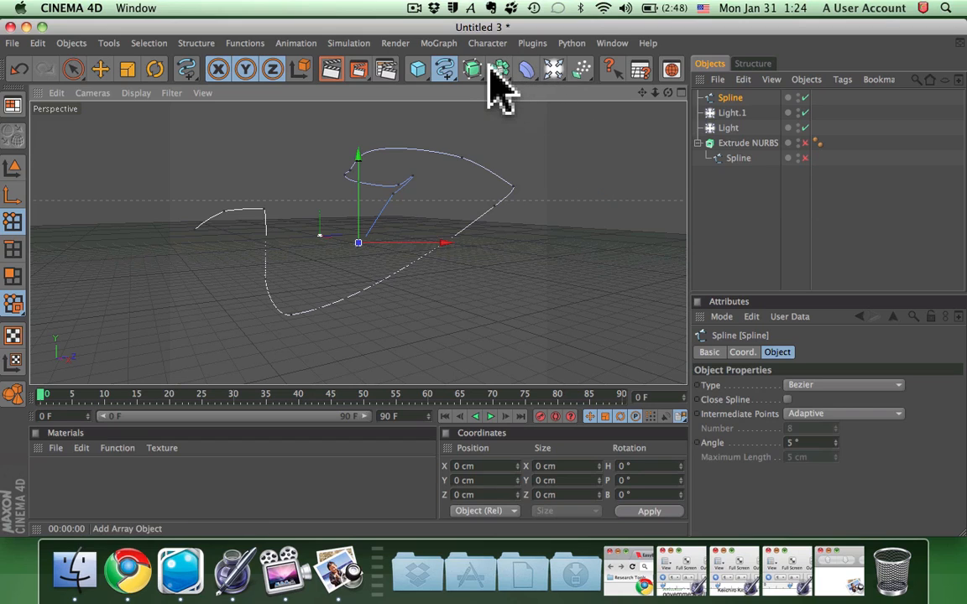
{"action": "left_click", "coordinate": [472, 69]}
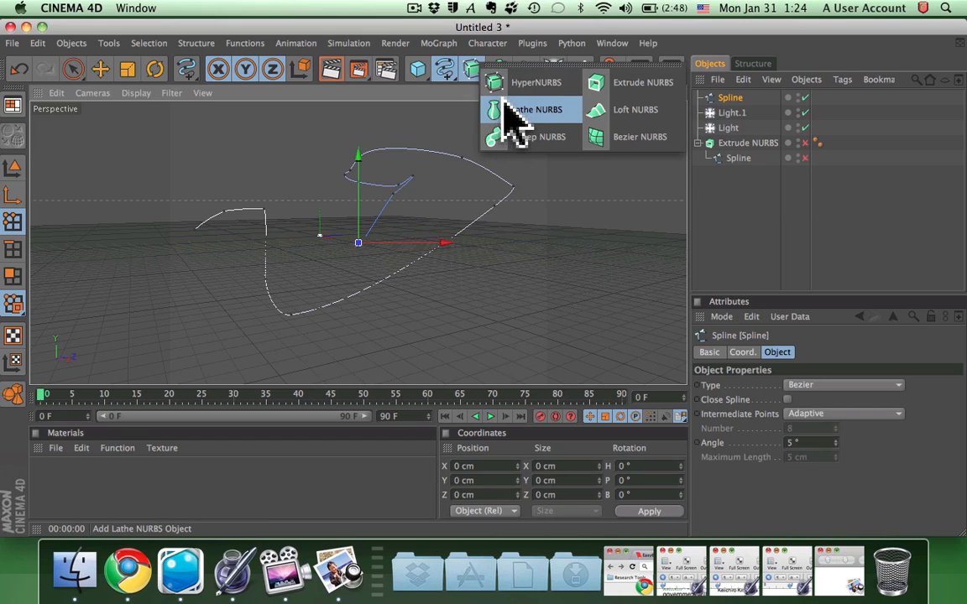
{"action": "left_click", "coordinate": [535, 109]}
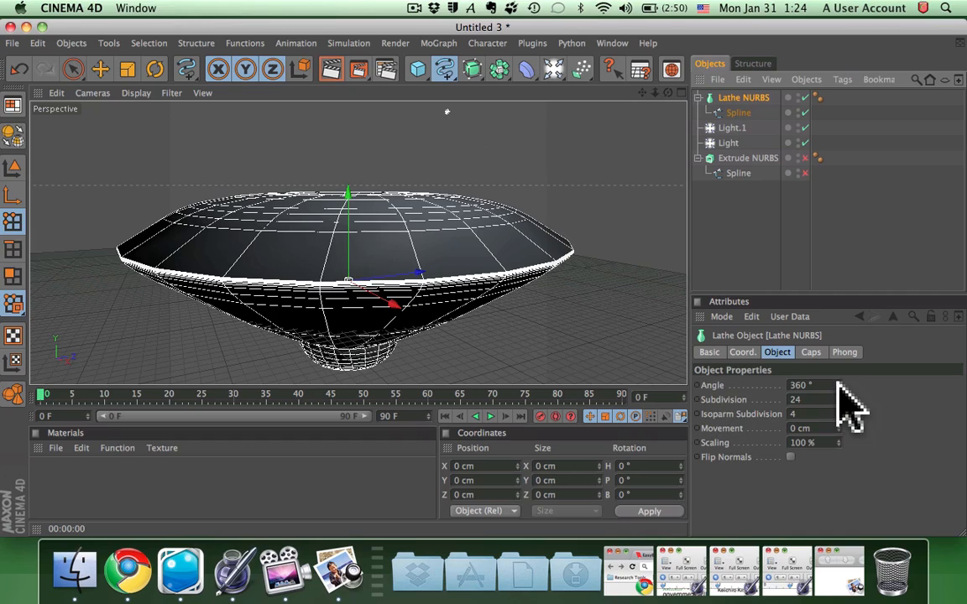
- Show the extruded ribbon at movement 101, 54, 86 cm and render a preview region
{"action": "left_click_drag", "start_coordinate": [826, 386], "coordinate": [848, 386]}
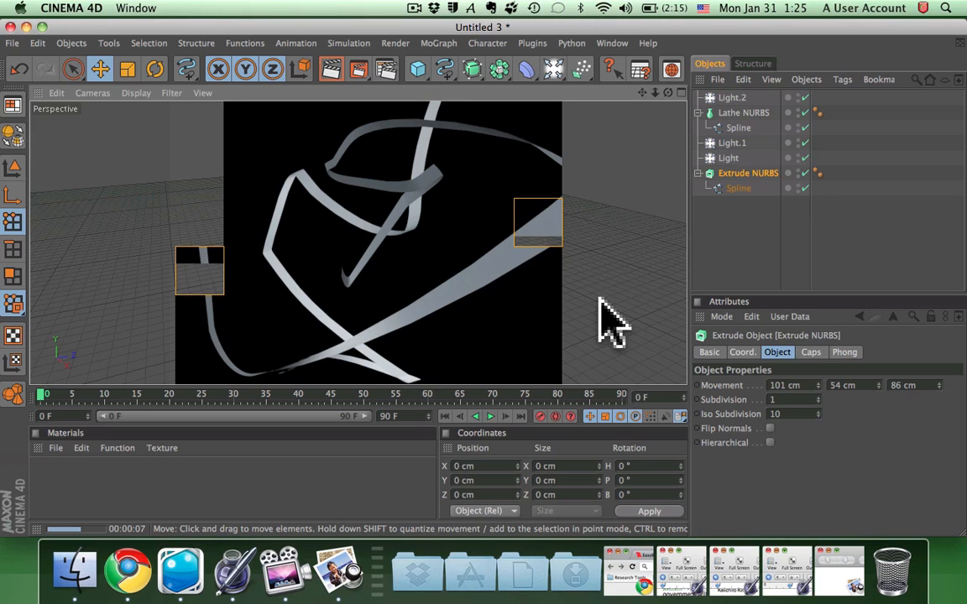
- Add Ambient Occlusion in Render Settings and enter a value of 15
{"action": "left_click", "coordinate": [395, 42]}
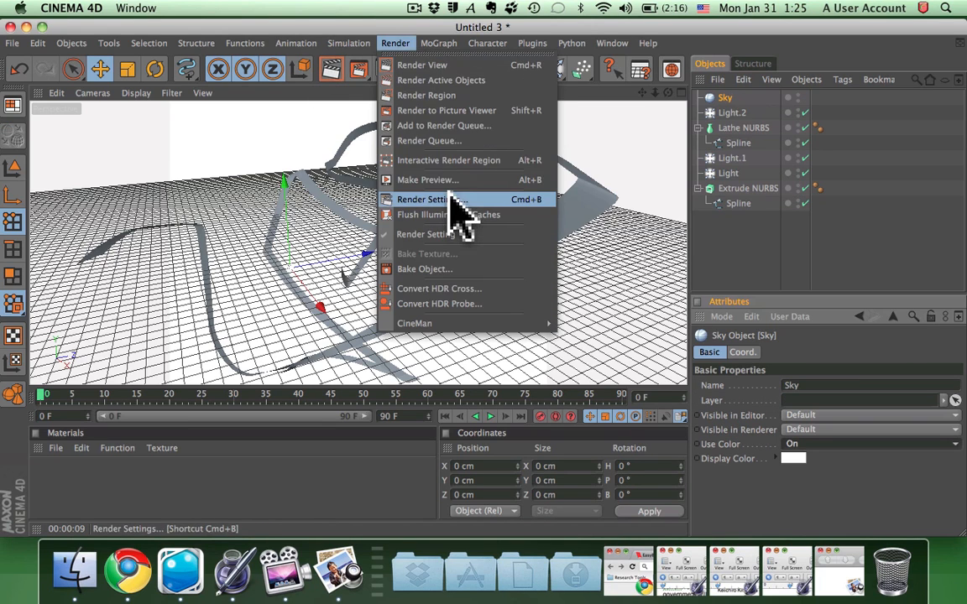
{"action": "left_click", "coordinate": [422, 199]}
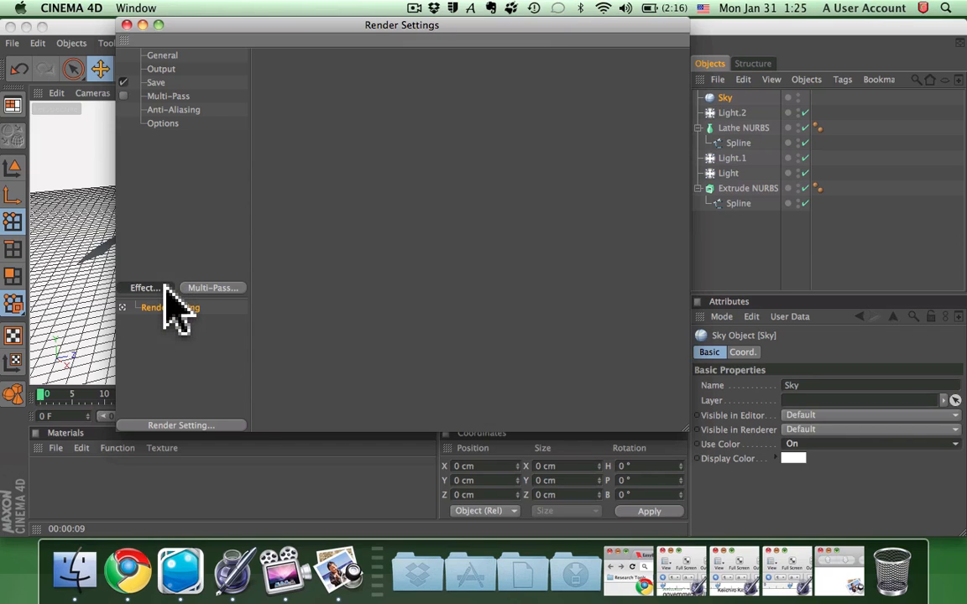
{"action": "left_click", "coordinate": [145, 288]}
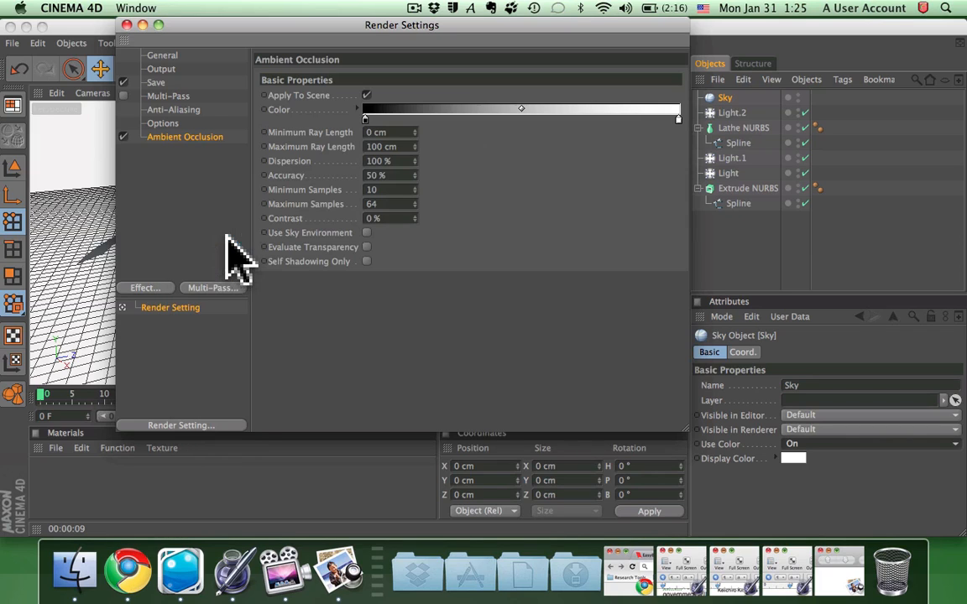
{"action": "type", "text": "15"}
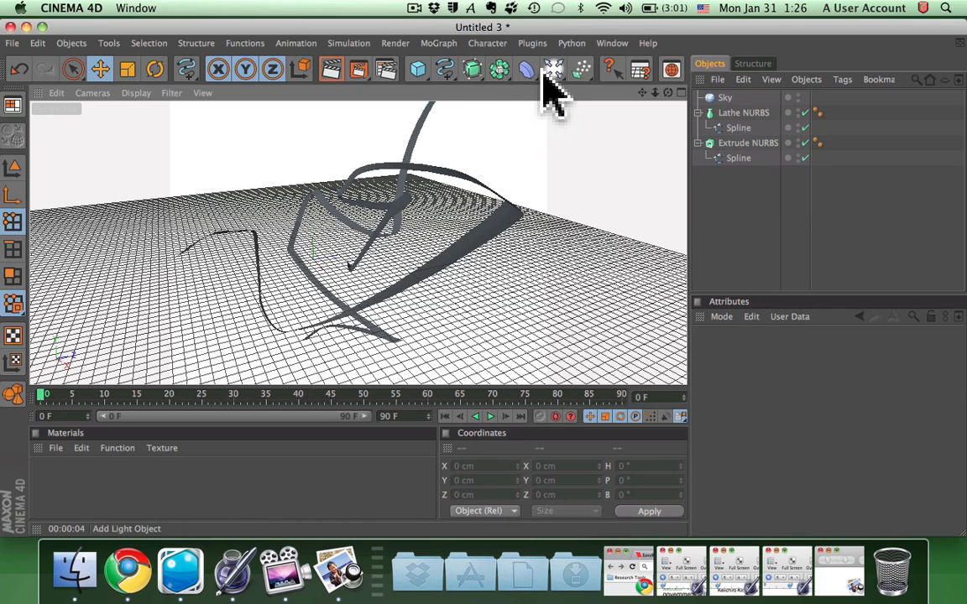
- Add a light using Shadow Maps (Soft) and a Floor object under the ribbons
{"action": "left_click", "coordinate": [526, 70]}
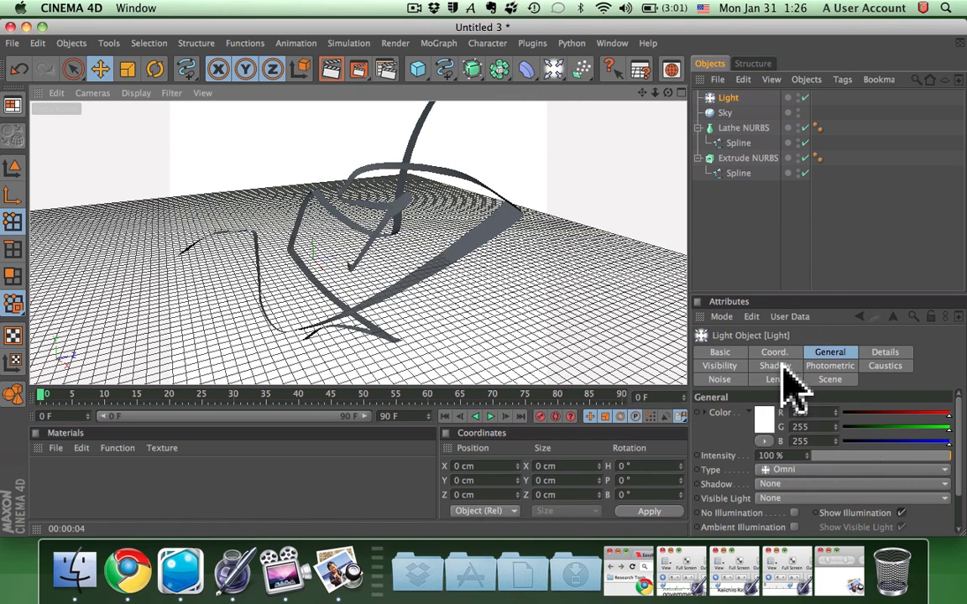
{"action": "left_click", "coordinate": [775, 366]}
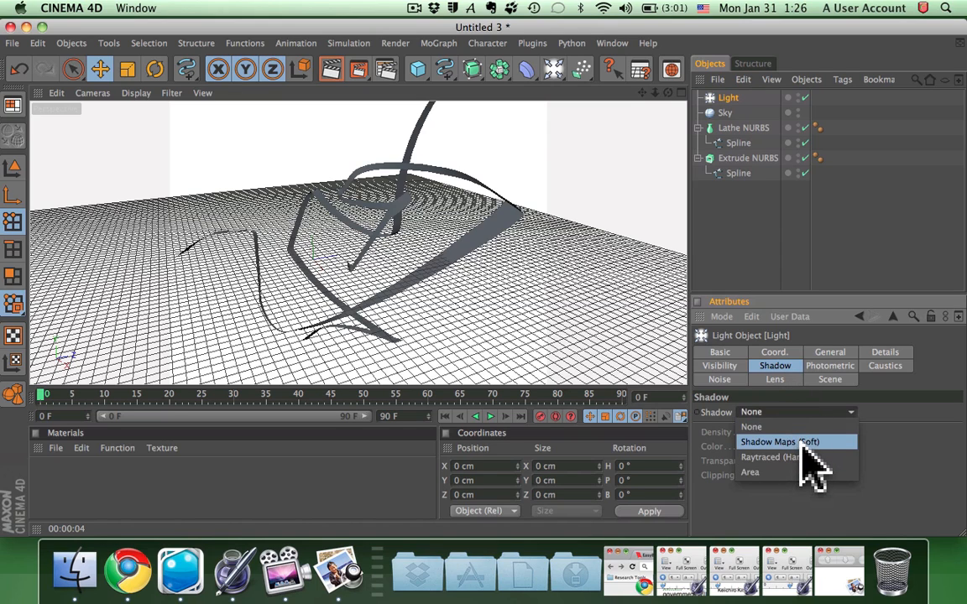
{"action": "left_click", "coordinate": [780, 442]}
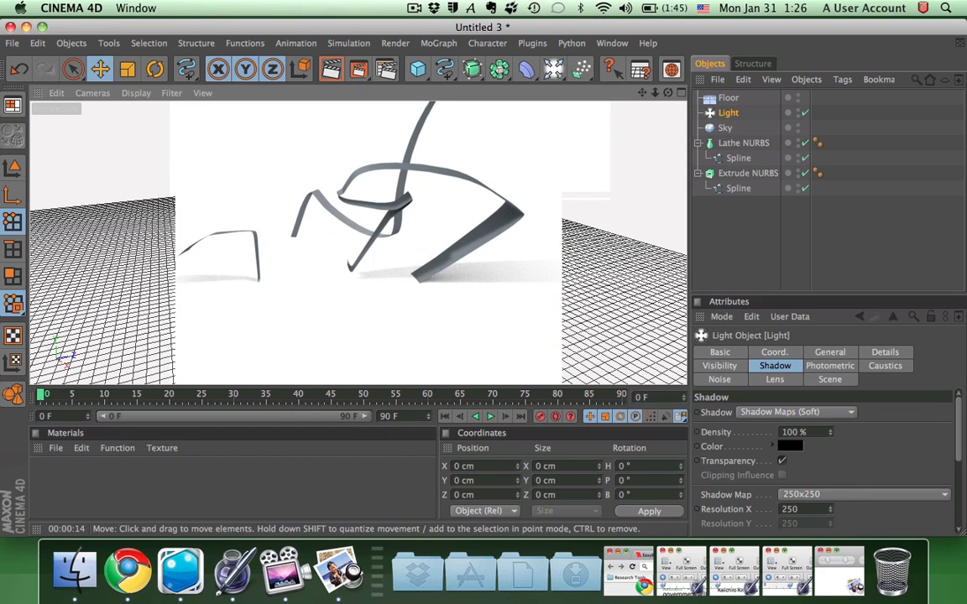
{"action": "left_click", "coordinate": [728, 97]}
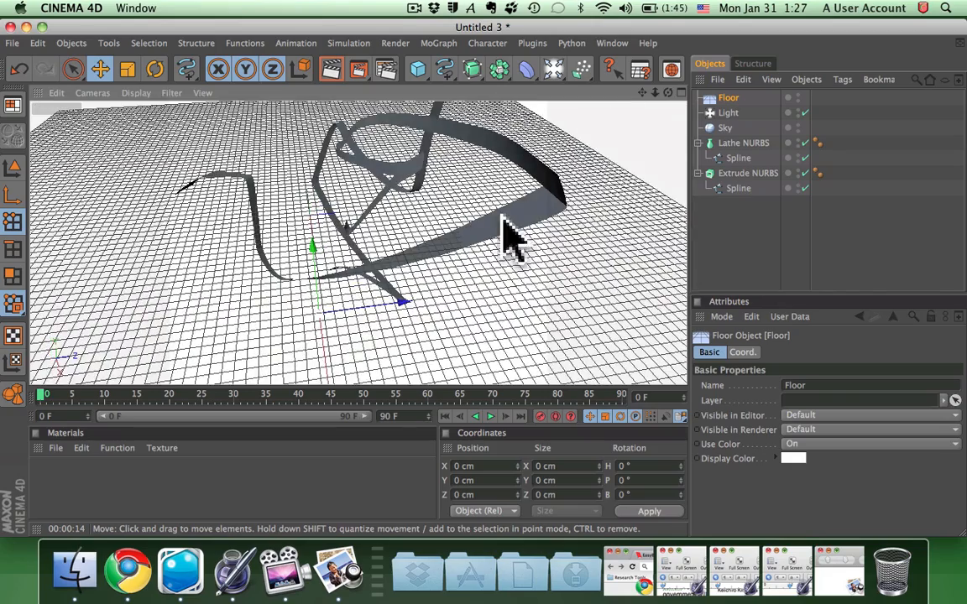
- Load the Natural Metal preset into the Material Manager
{"action": "left_click_drag", "start_coordinate": [503, 243], "coordinate": [84, 470]}
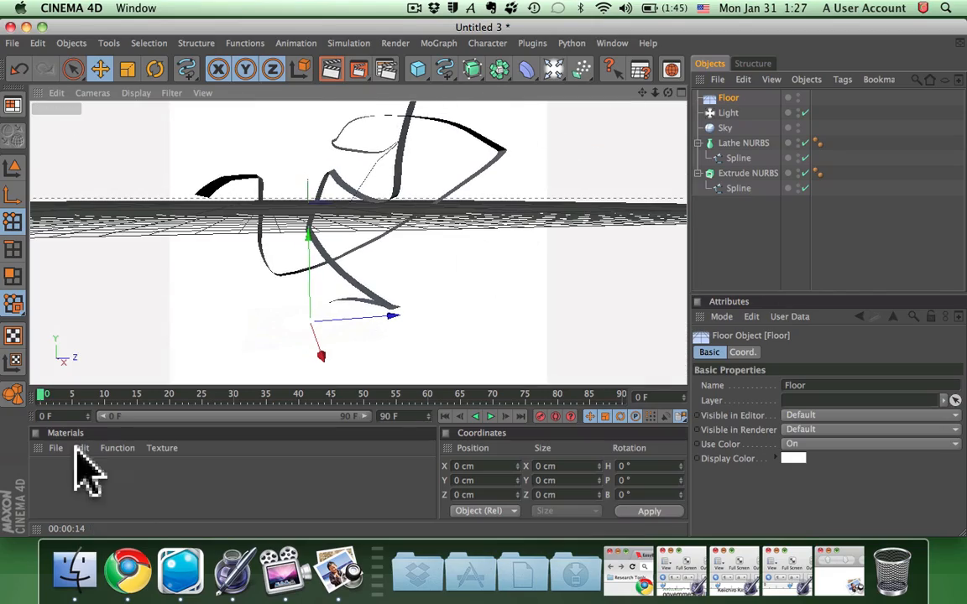
{"action": "left_click", "coordinate": [56, 447]}
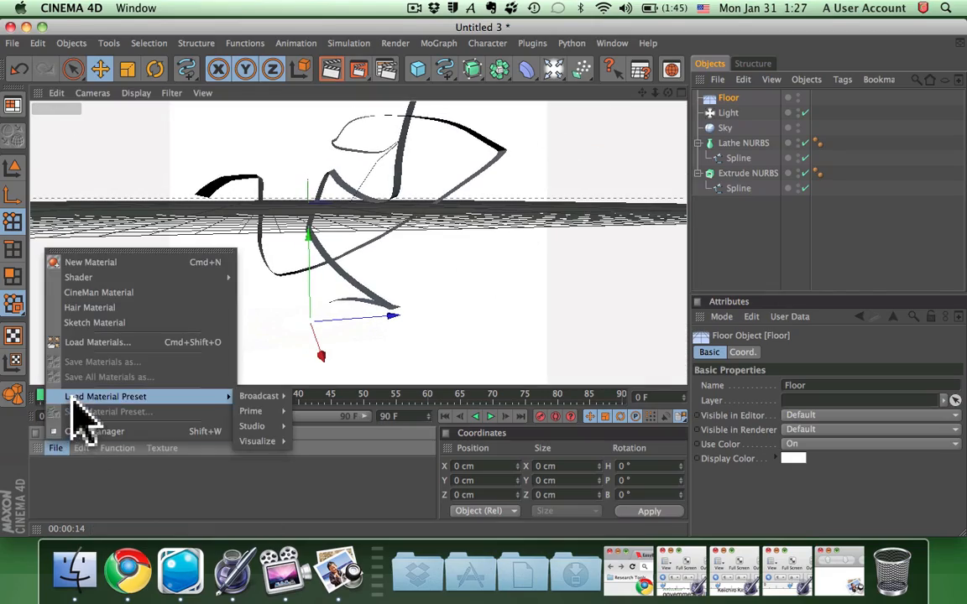
{"action": "mouse_move", "coordinate": [257, 441]}
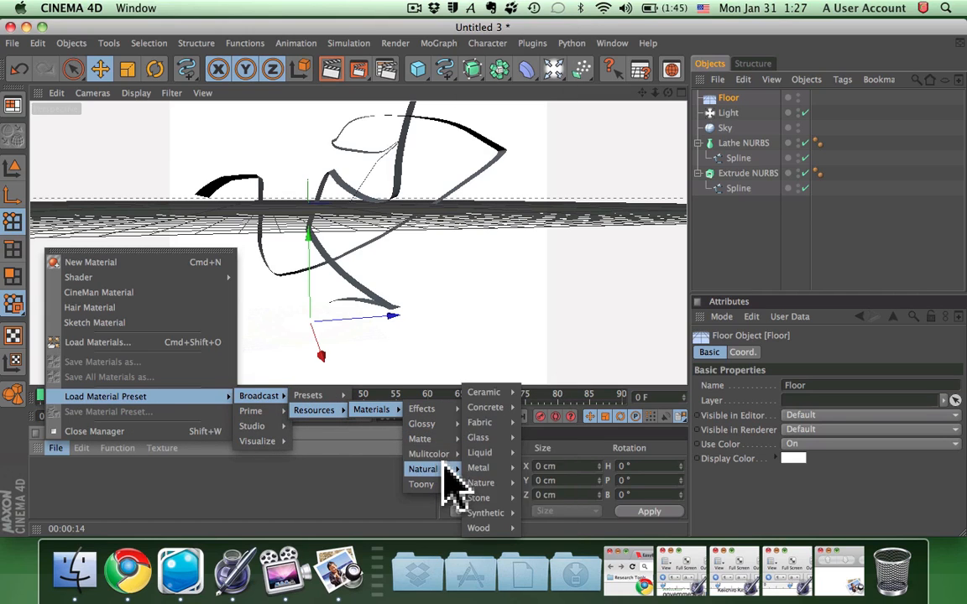
{"action": "mouse_move", "coordinate": [485, 483]}
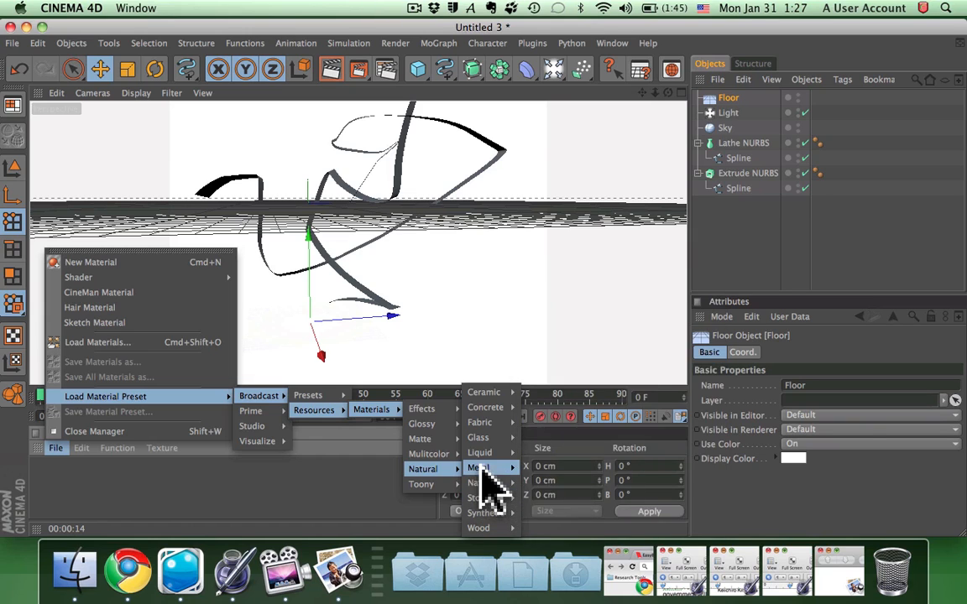
{"action": "left_click", "coordinate": [476, 467]}
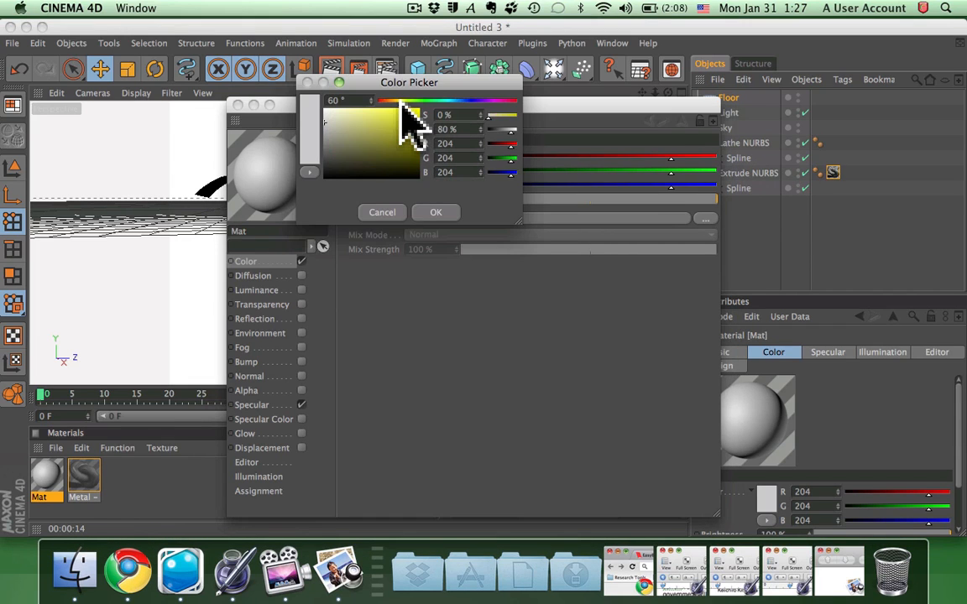
- Set the material colour to yellow and its luminance colour to white
{"action": "left_click", "coordinate": [435, 212]}
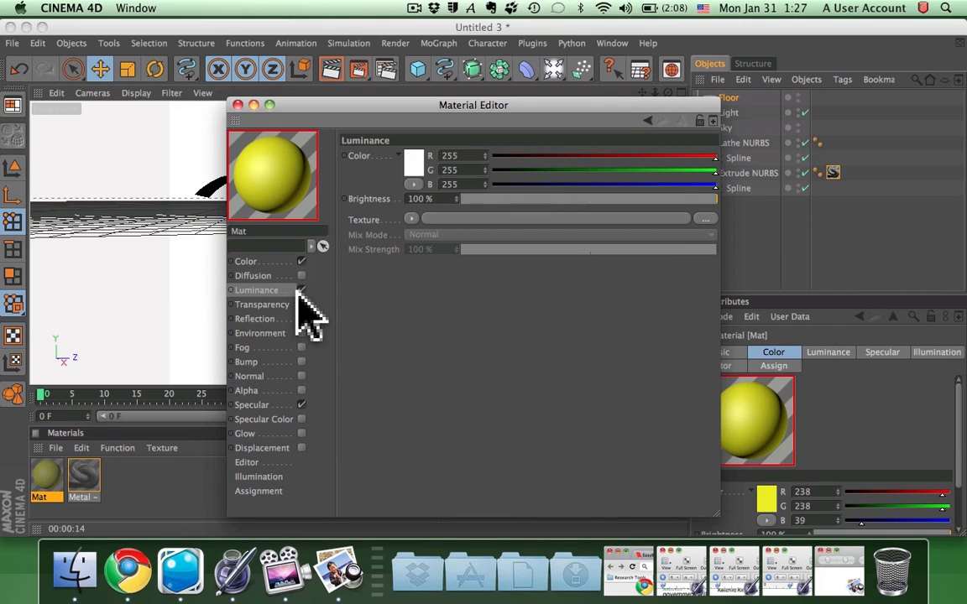
{"action": "left_click", "coordinate": [414, 162]}
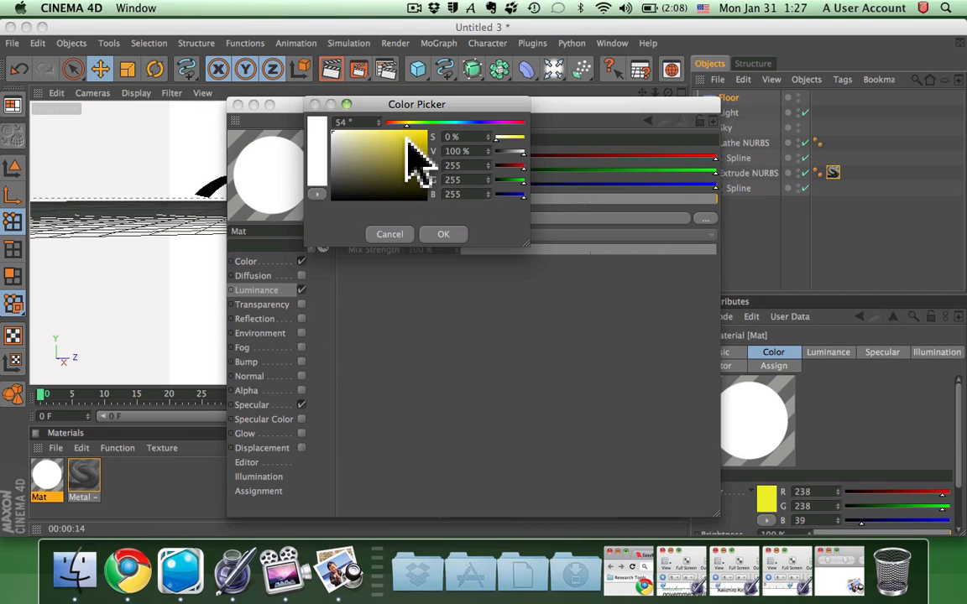
{"action": "left_click", "coordinate": [443, 233]}
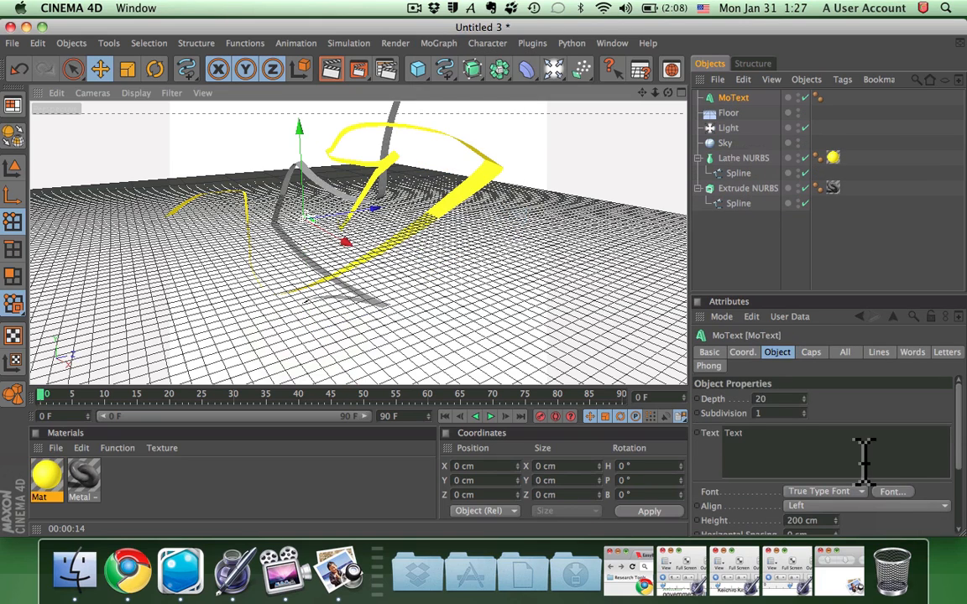
- Enter HONGKONGGRAPHICS as the MoText text and pick a font by searching 'beb'
{"action": "type", "text": "hongkonggra"}
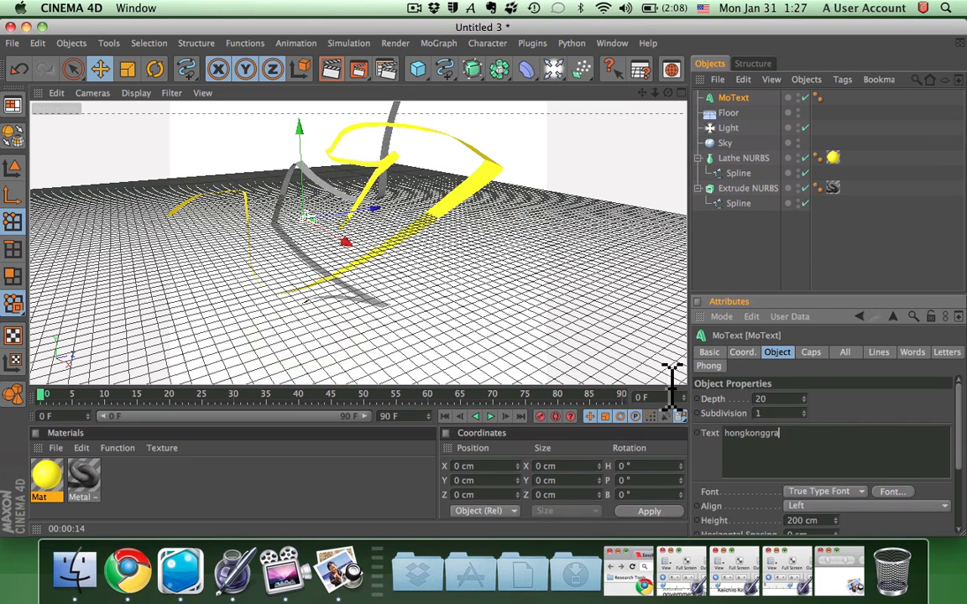
{"action": "left_click", "coordinate": [892, 491]}
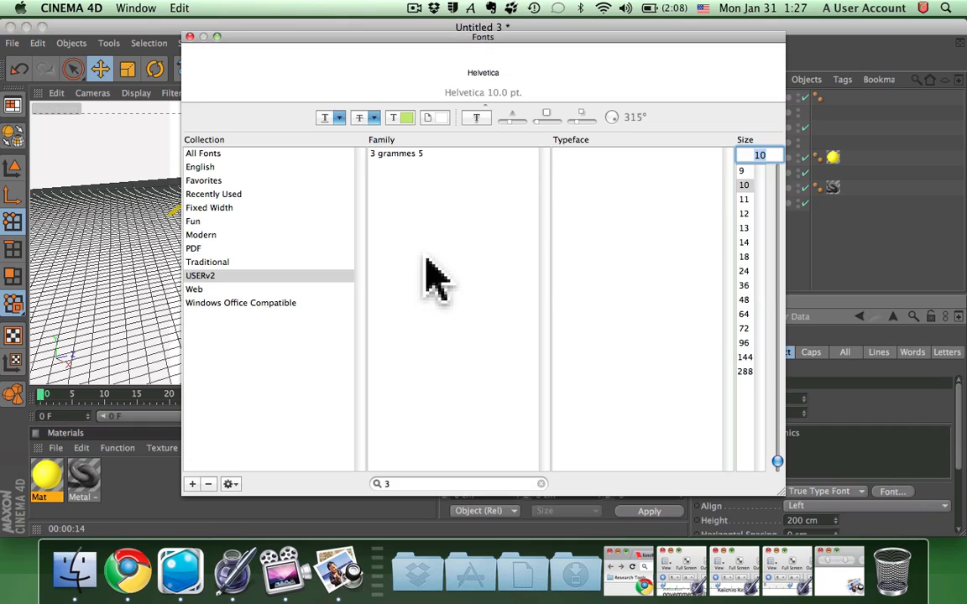
{"action": "type", "text": "beb"}
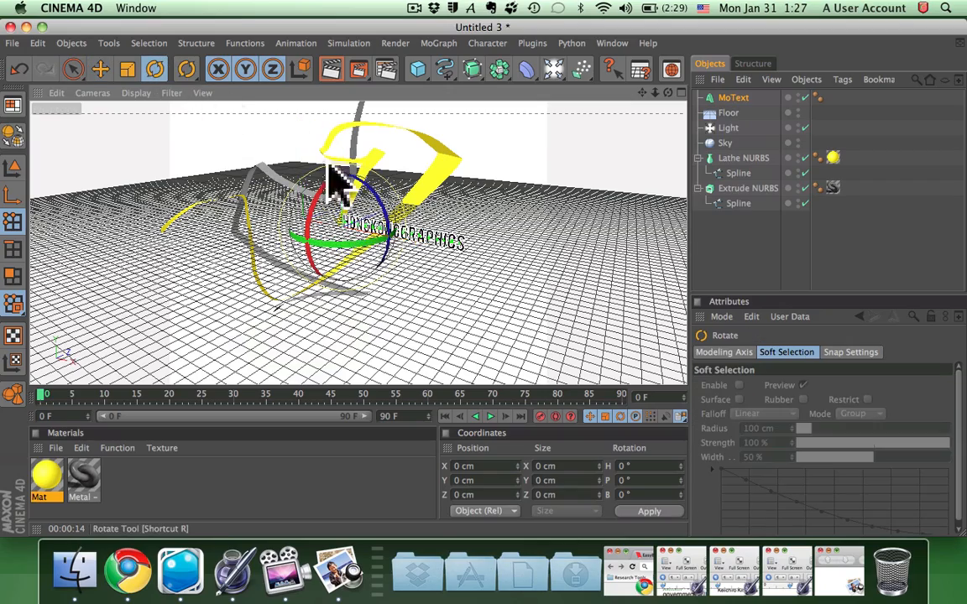
- Tilt the HONGKONGGRAPHICS text into a new angle with the Rotate tool
{"action": "left_click_drag", "start_coordinate": [335, 176], "coordinate": [361, 285]}
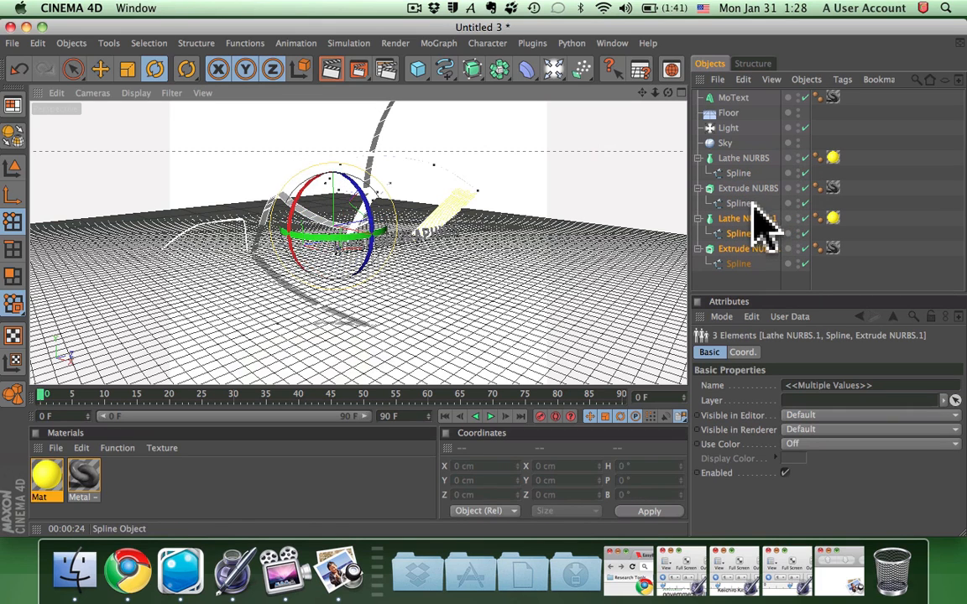
- Select Lathe NURBS.1 and Extrude NURBS.1 and rotate them to criss-cross the original ribbons
{"action": "left_click", "coordinate": [747, 249]}
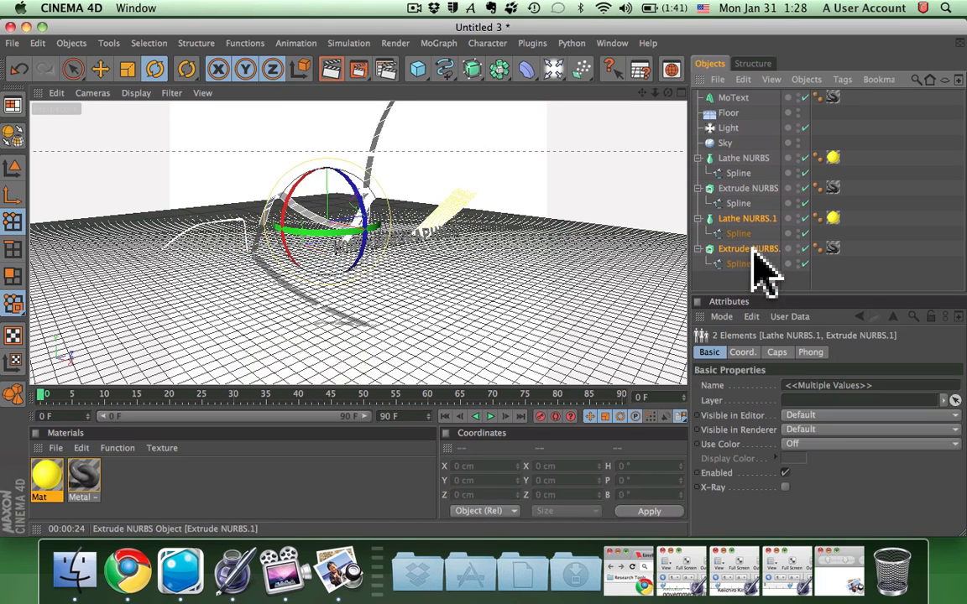
{"action": "left_click_drag", "start_coordinate": [760, 268], "coordinate": [206, 164]}
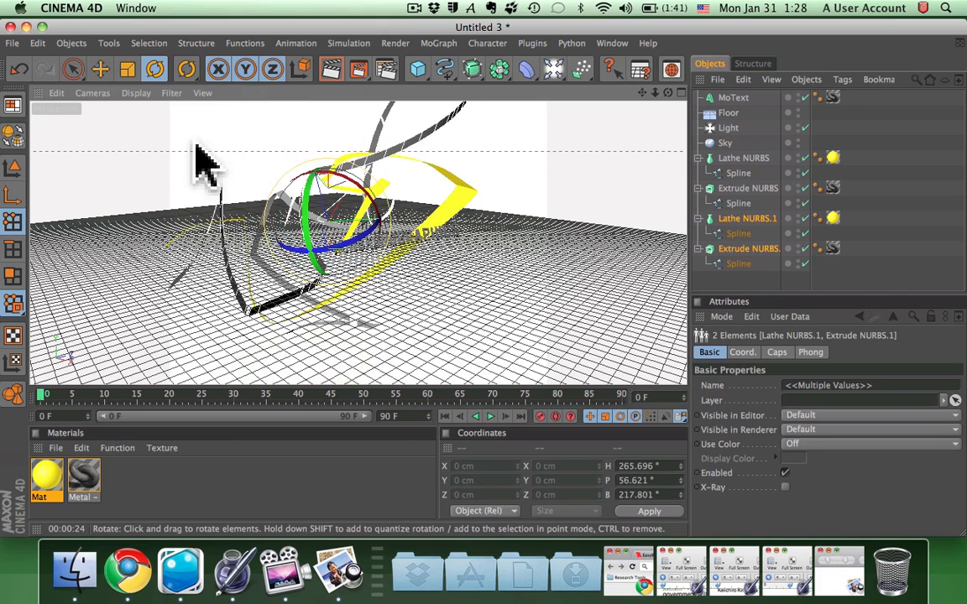
{"action": "left_click_drag", "start_coordinate": [205, 164], "coordinate": [223, 273]}
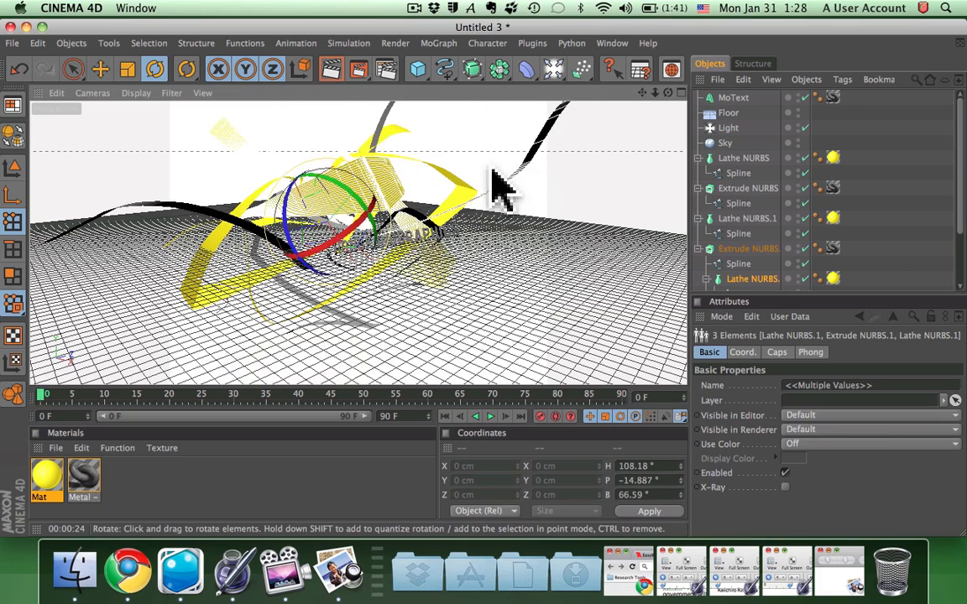
{"action": "left_click_drag", "start_coordinate": [495, 185], "coordinate": [512, 226]}
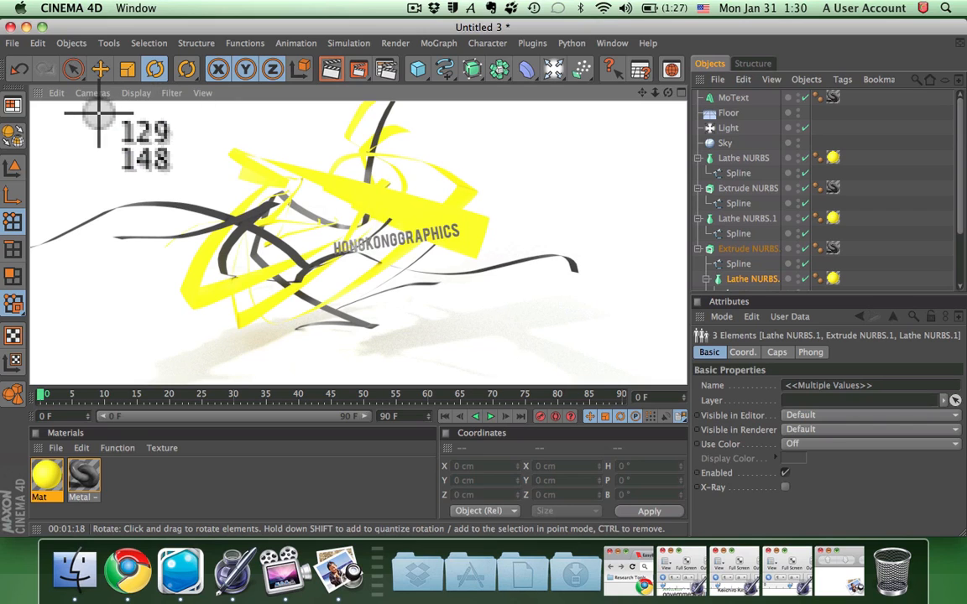
{"action": "mouse_move", "coordinate": [646, 407]}
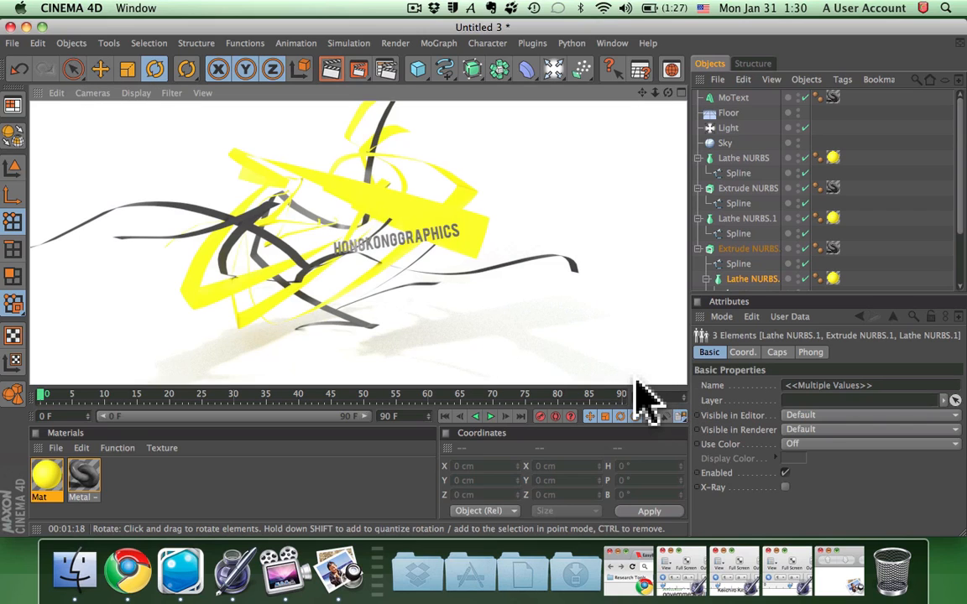